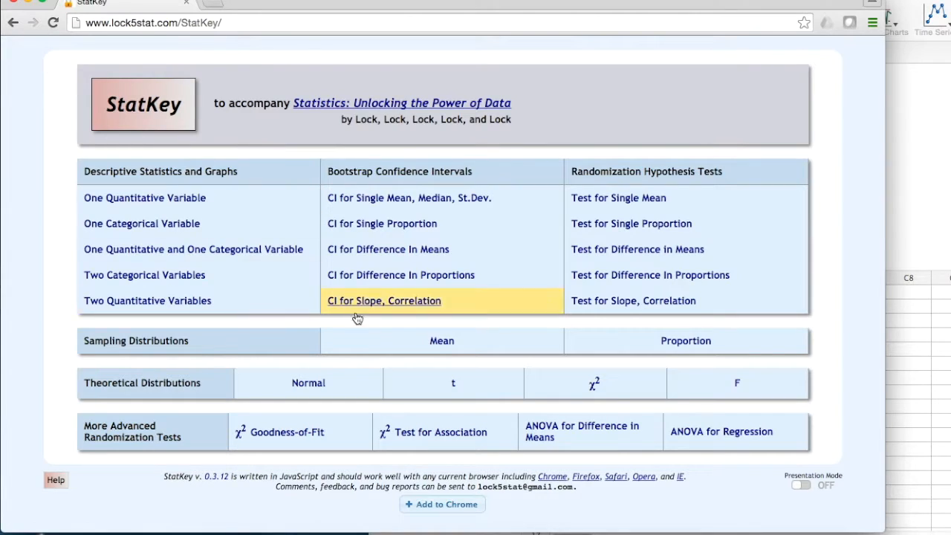
Open the Sampling Distribution for a Mean tool from the StatKey home page
left_click(441, 340)
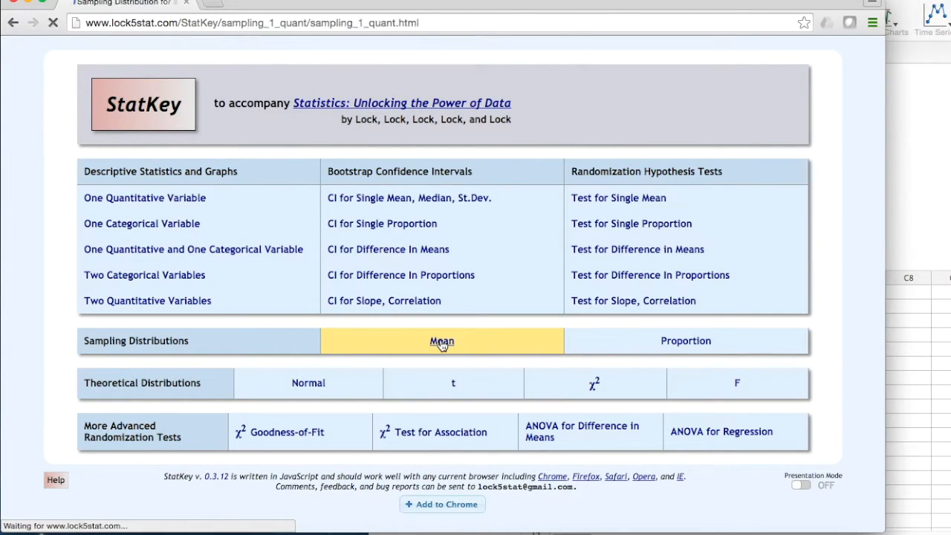
left_click(443, 340)
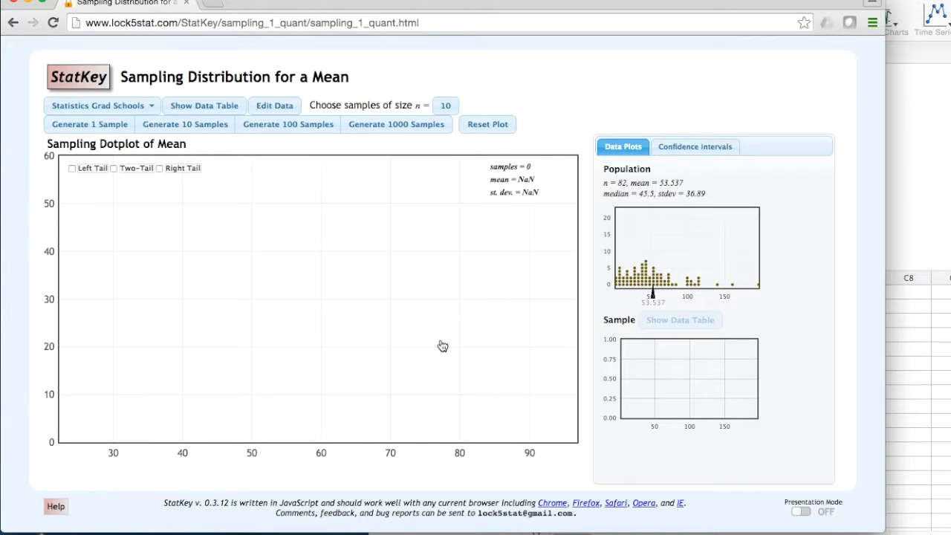
left_click(102, 104)
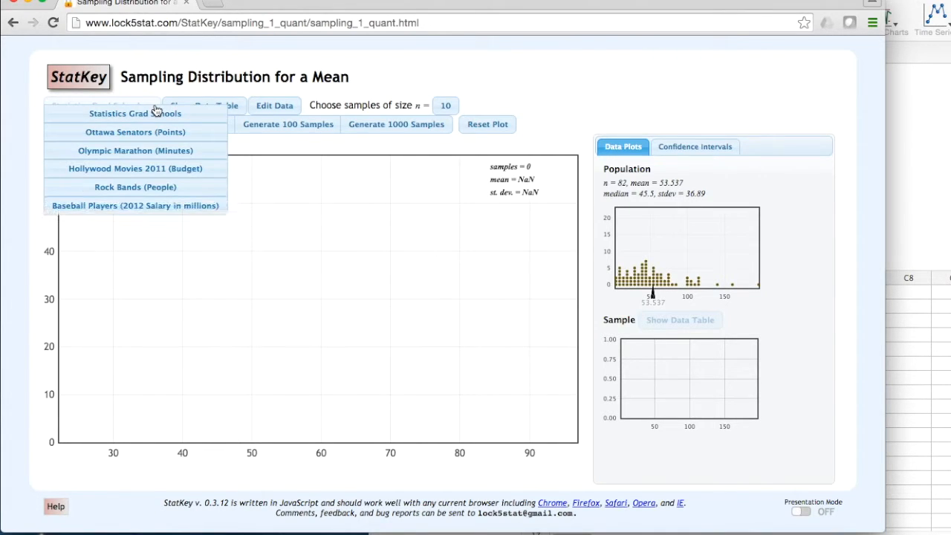
mouse_move(156, 119)
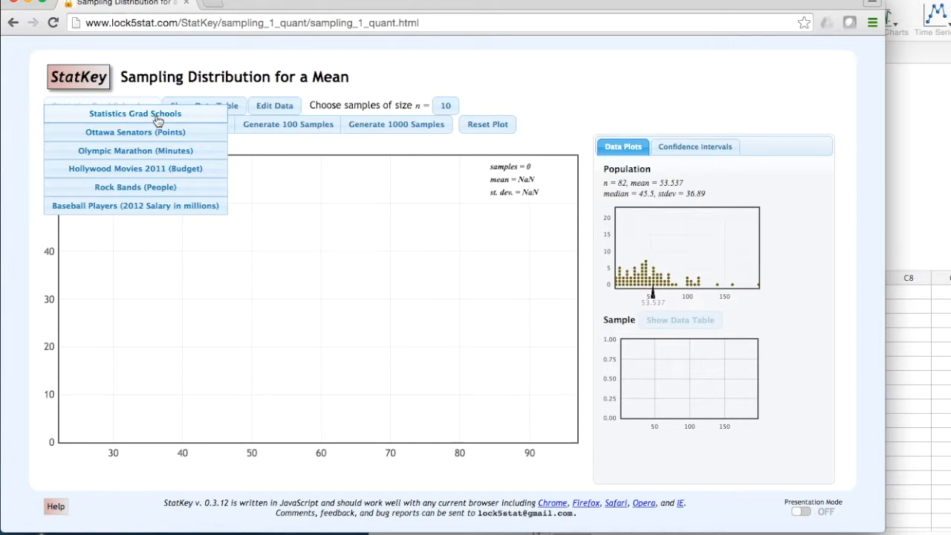
left_click(134, 113)
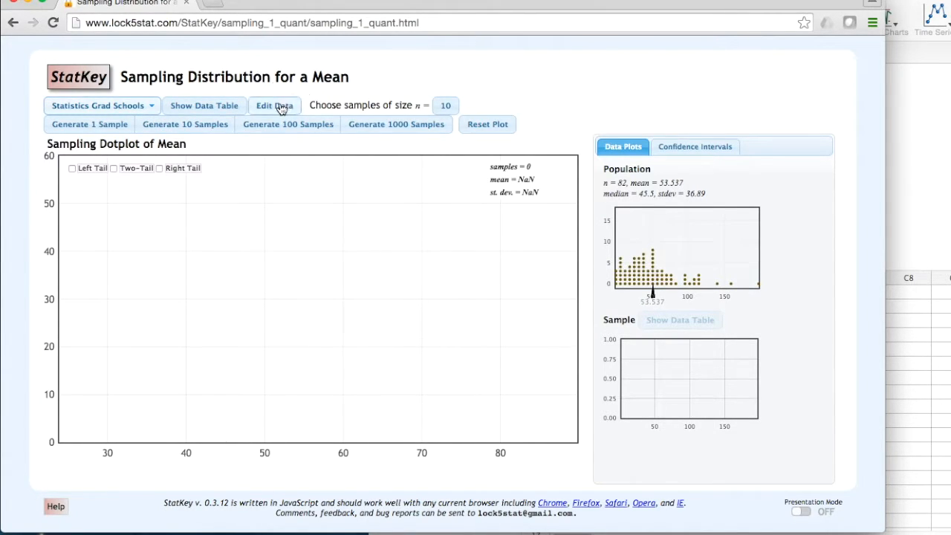
Open Edit Data and select all the existing grad school data to clear it
left_click(274, 104)
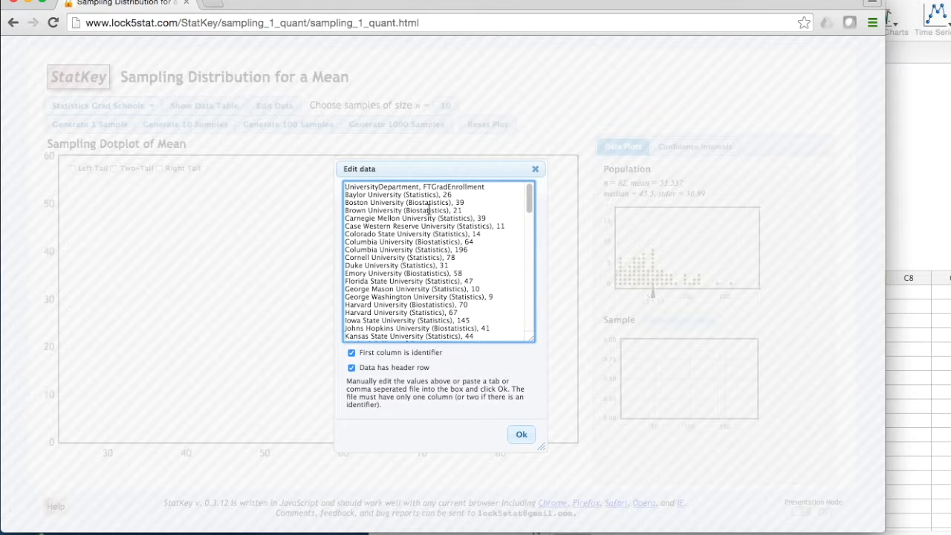
key("cmd+a")
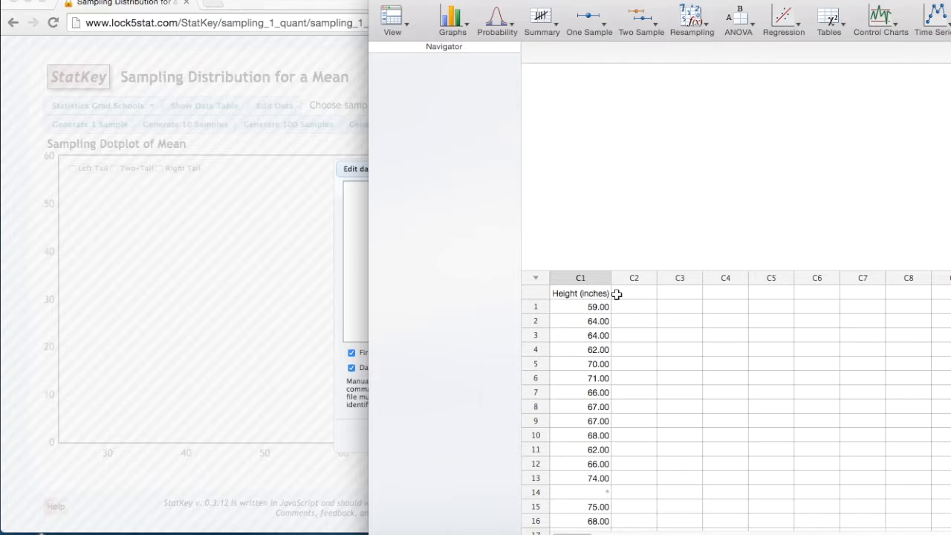
Select the whole Height (inches) column in the worksheet for copying
left_click(580, 278)
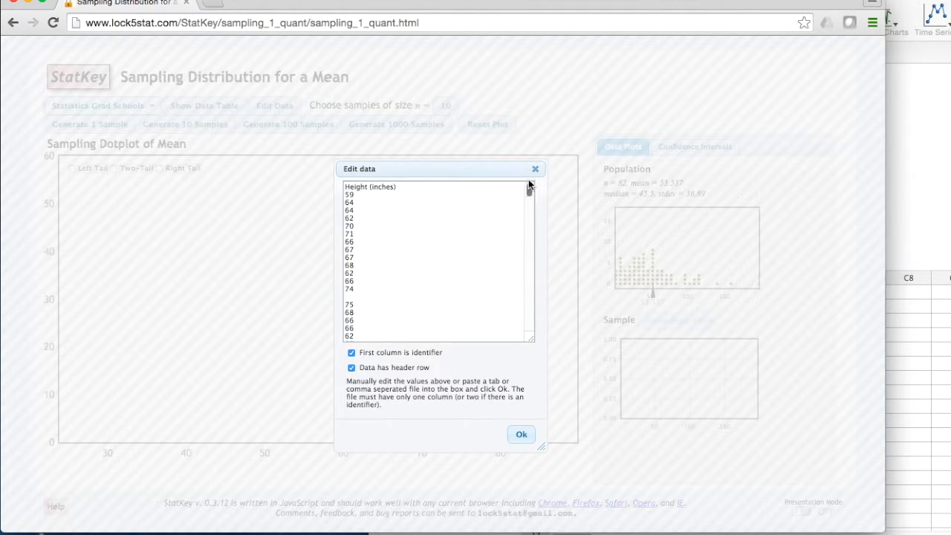
Apply the pasted heights as the population, unchecking 'First column is identifier' and keeping the header row
left_click(456, 247)
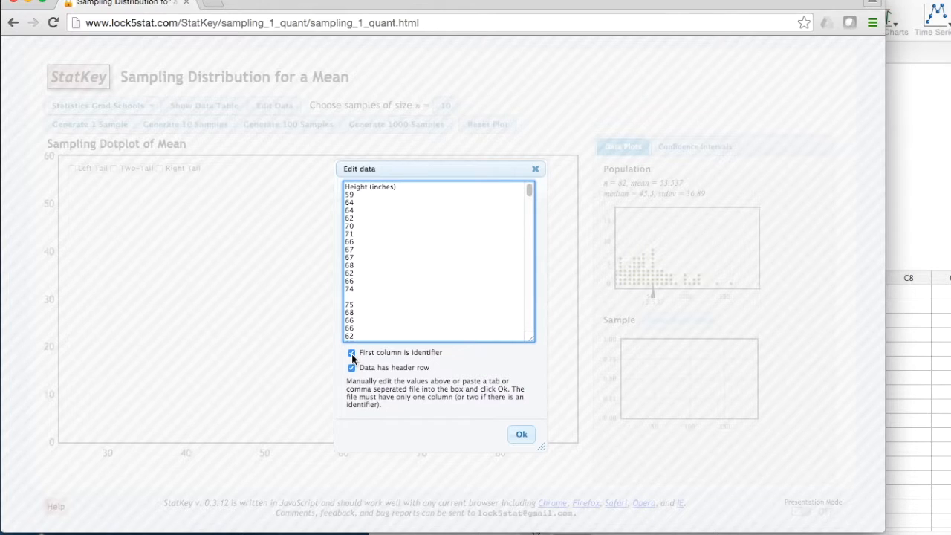
left_click(351, 354)
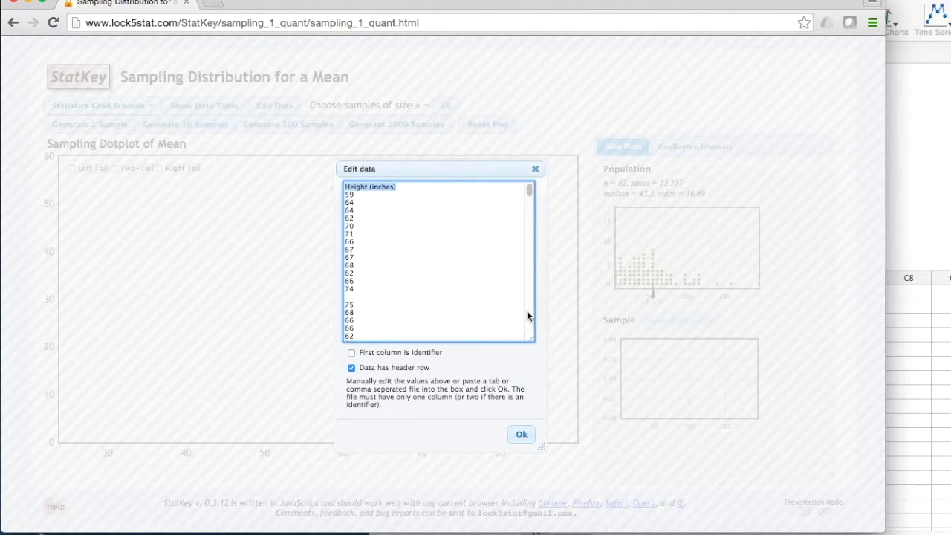
left_click(520, 434)
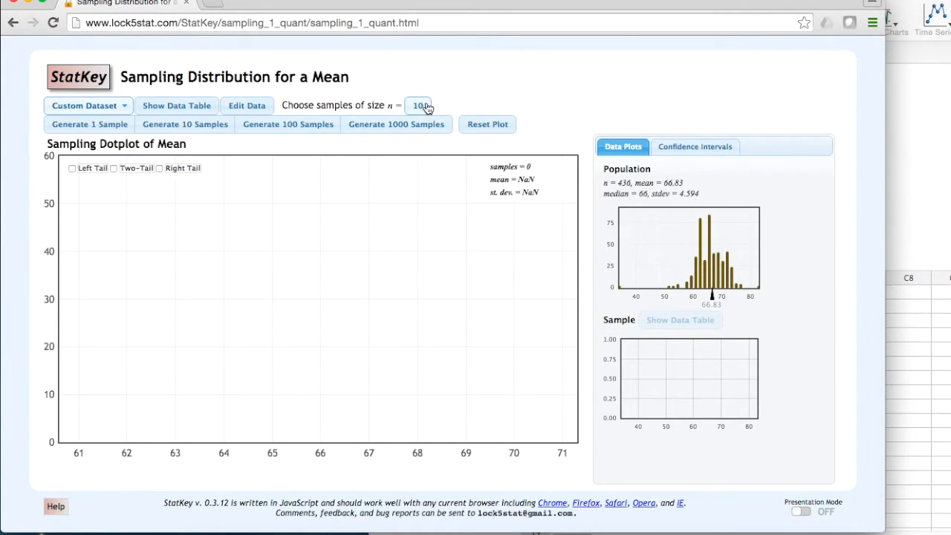
Set the sample size to n = 30
left_click(420, 104)
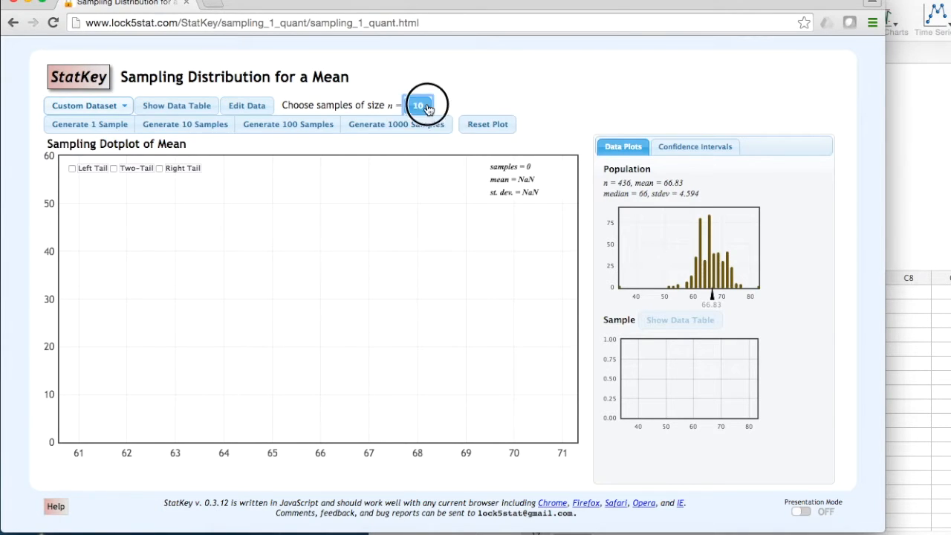
left_click(419, 104)
type("30")
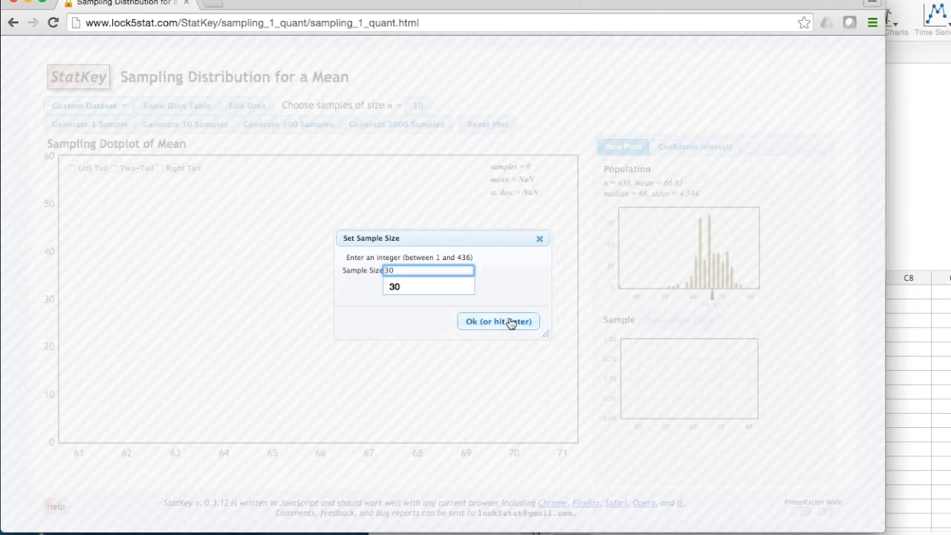
left_click(499, 321)
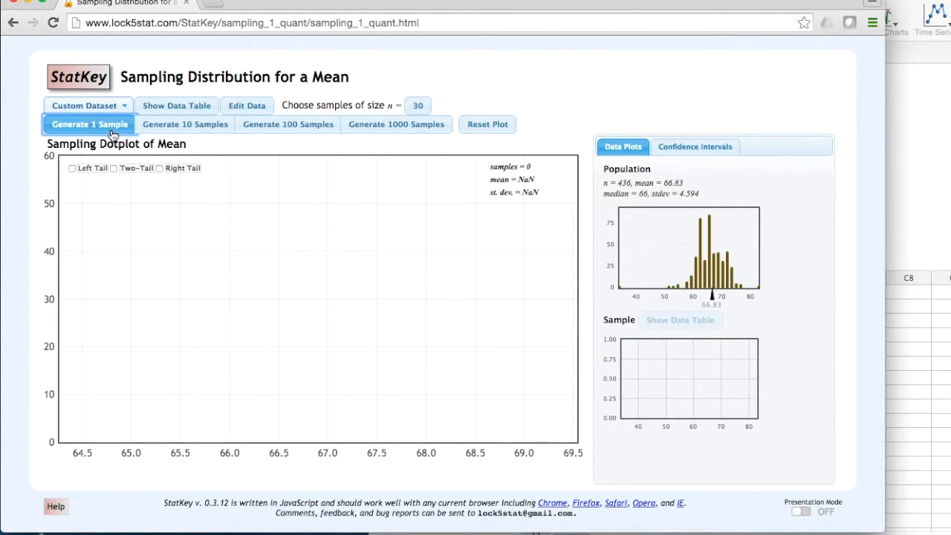
Draw one sample of 30 heights, plotting its mean of 66.608 as the first dot
left_click(89, 125)
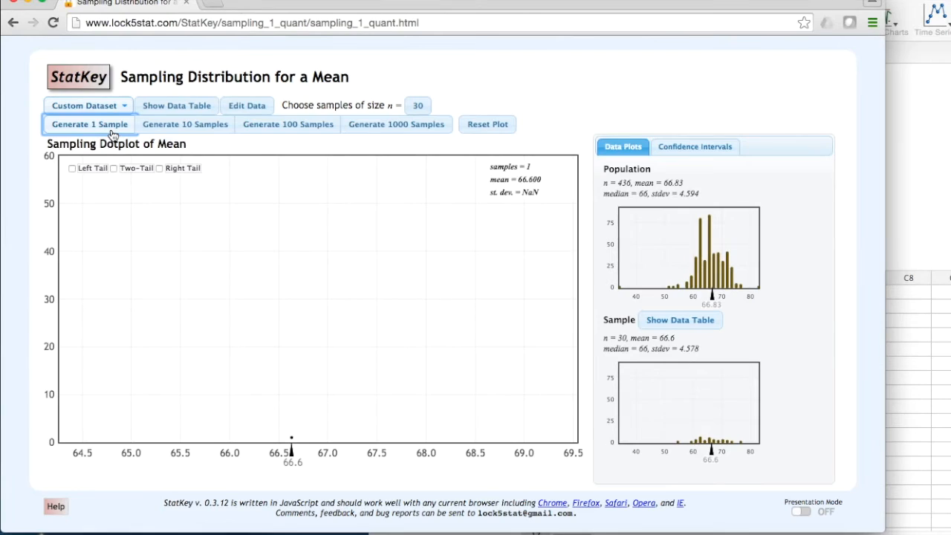
mouse_move(298, 443)
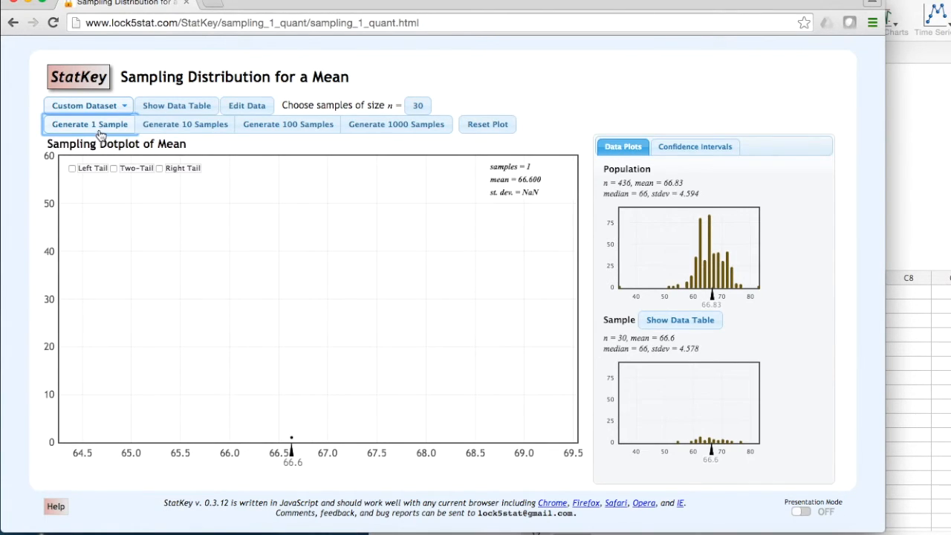
Draw three more single samples and then ten more, reaching 15 sample means near 66.9
left_click(89, 125)
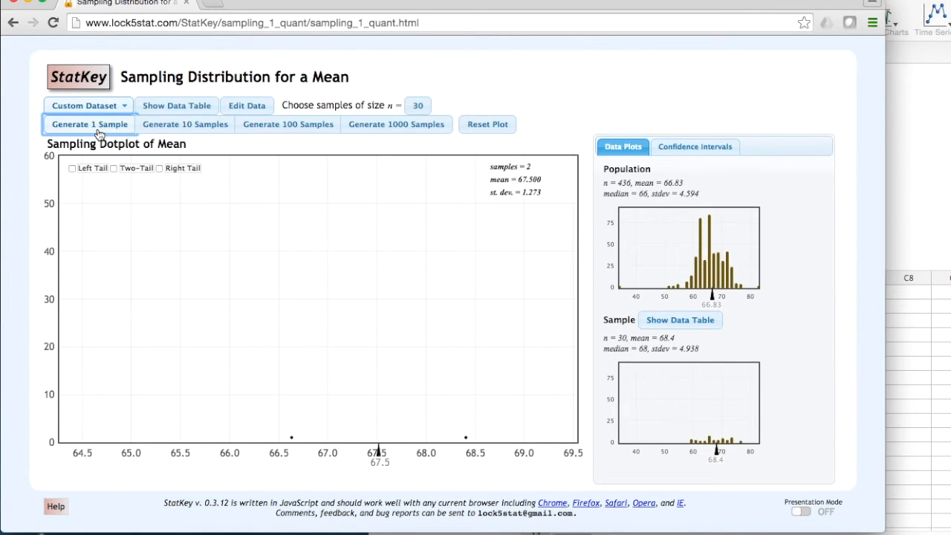
left_click(89, 125)
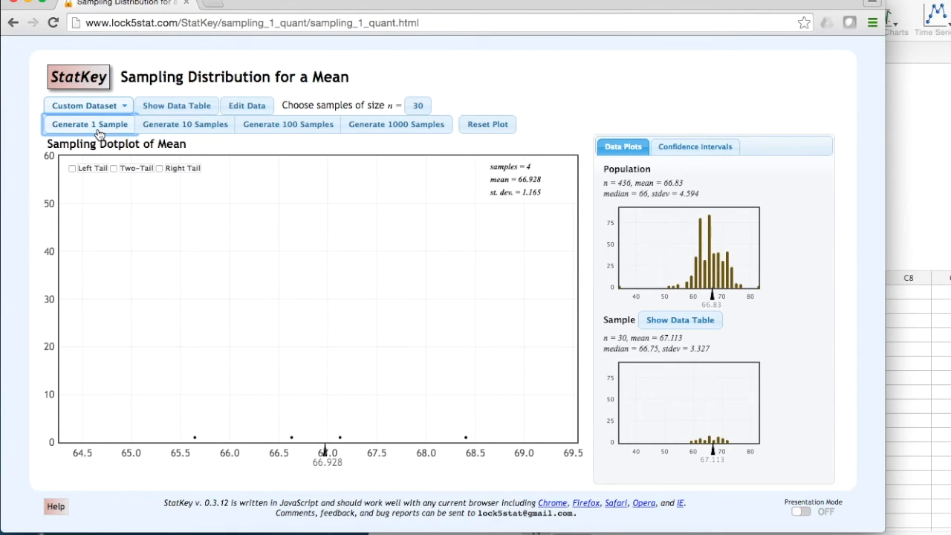
left_click(89, 124)
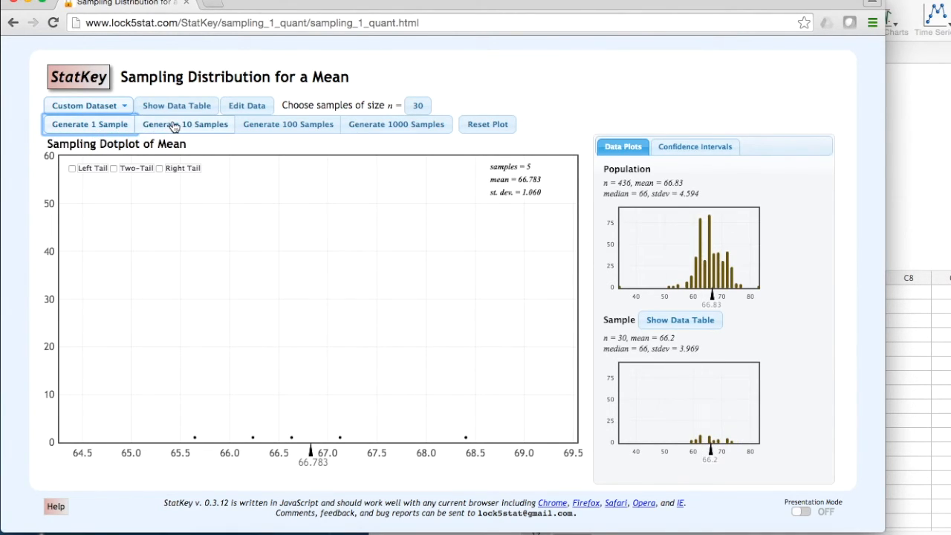
left_click(184, 125)
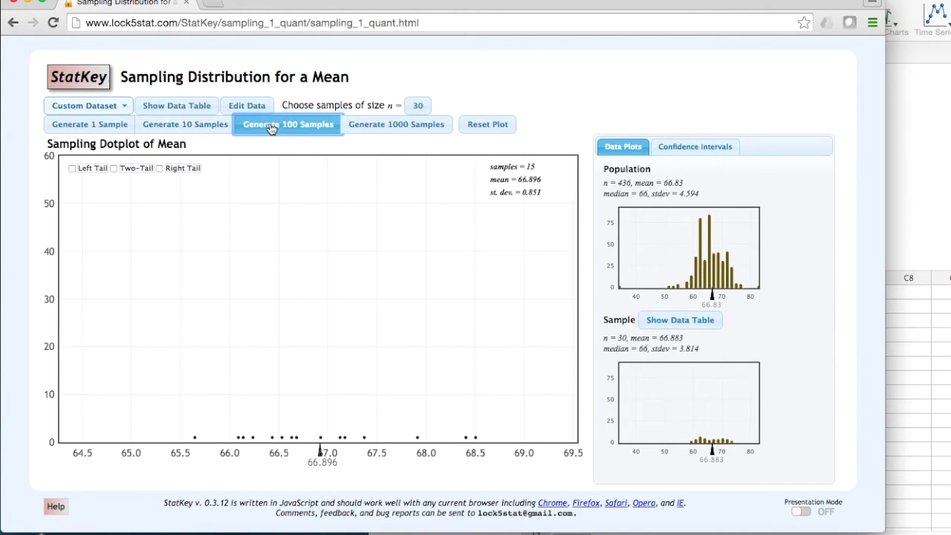
Generate 100 then thousands more samples until 8,115 means form a bell-shaped dotplot around 66.8
left_click(395, 124)
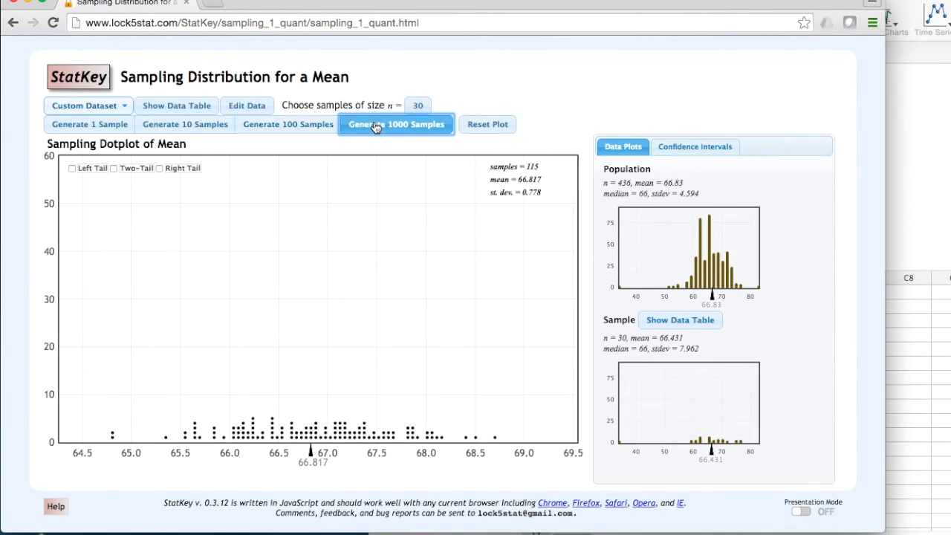
left_click(395, 125)
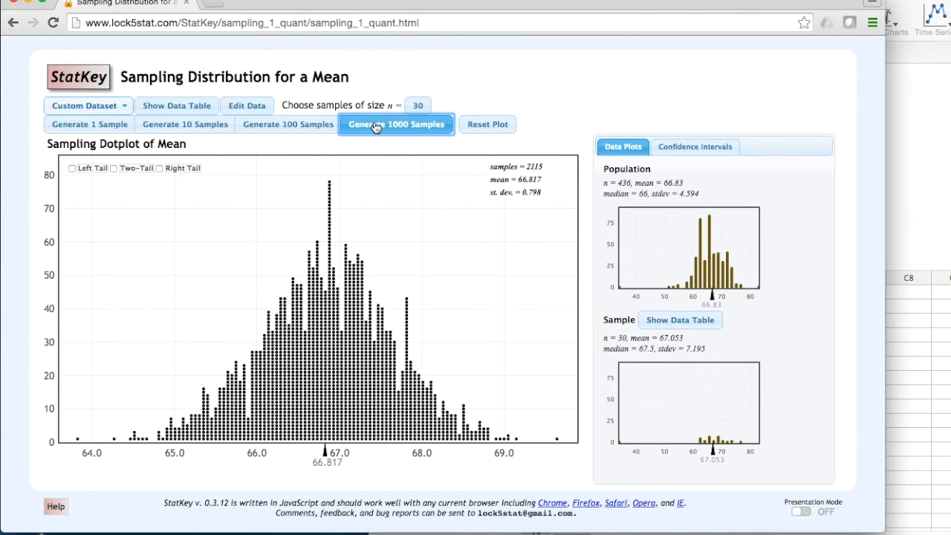
left_click(395, 125)
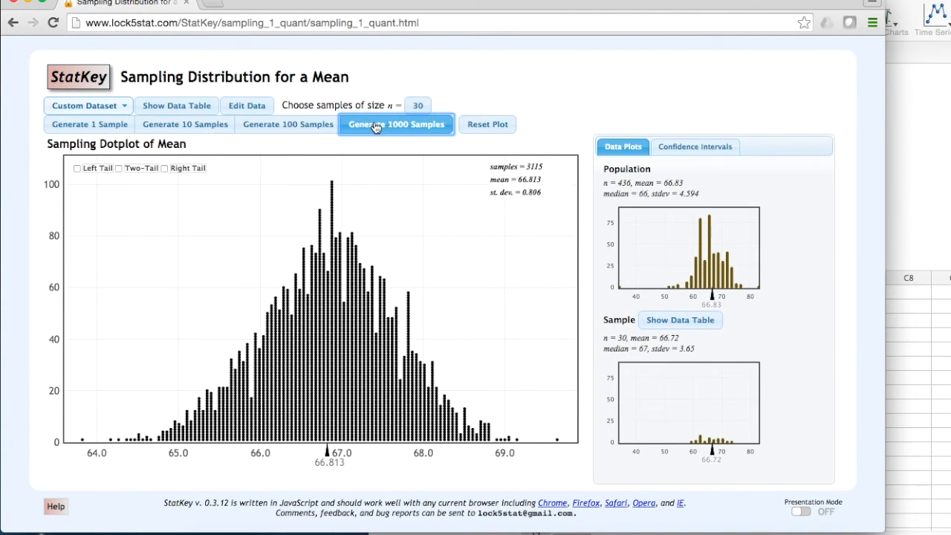
left_click(395, 125)
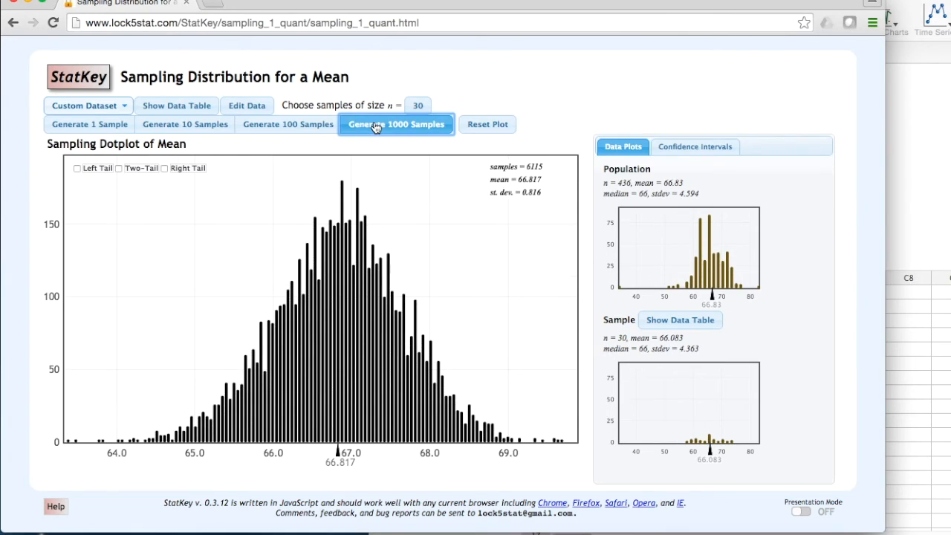
left_click(395, 125)
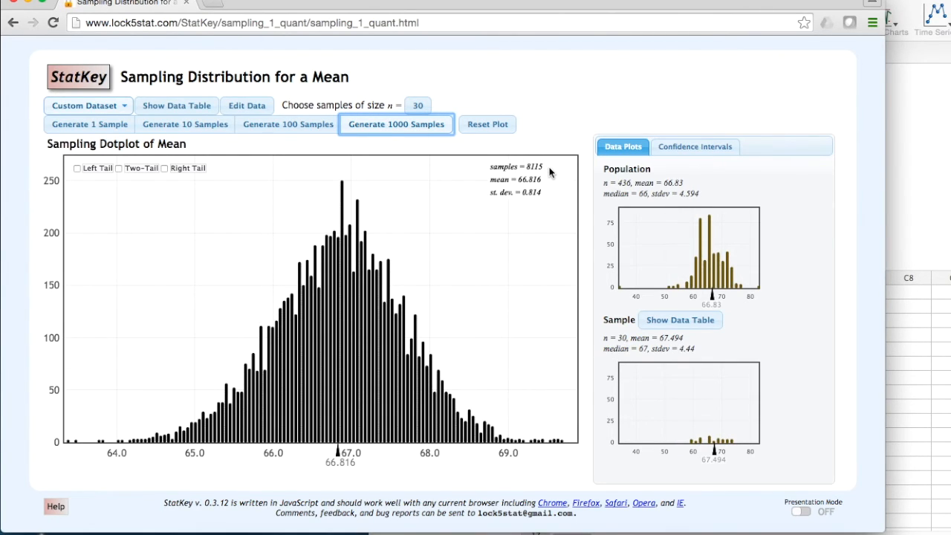
mouse_move(547, 190)
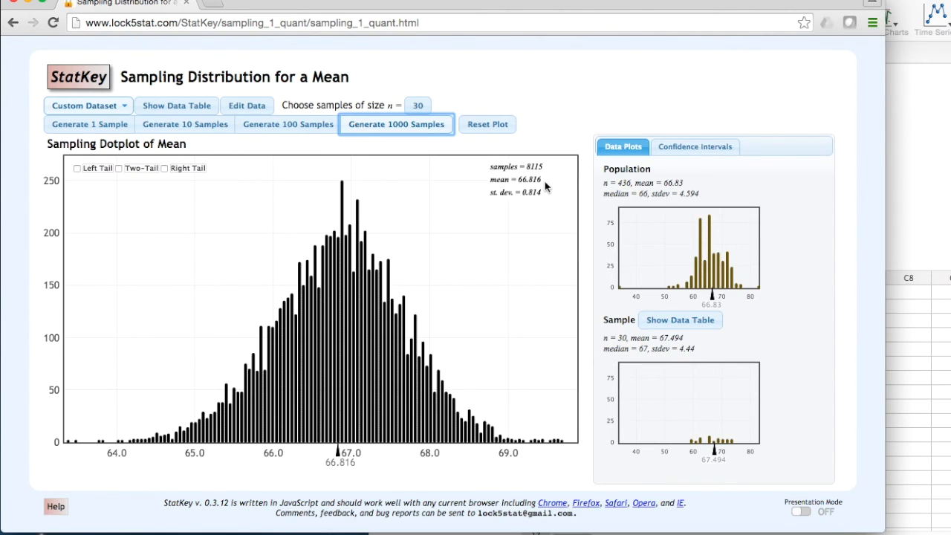
mouse_move(544, 202)
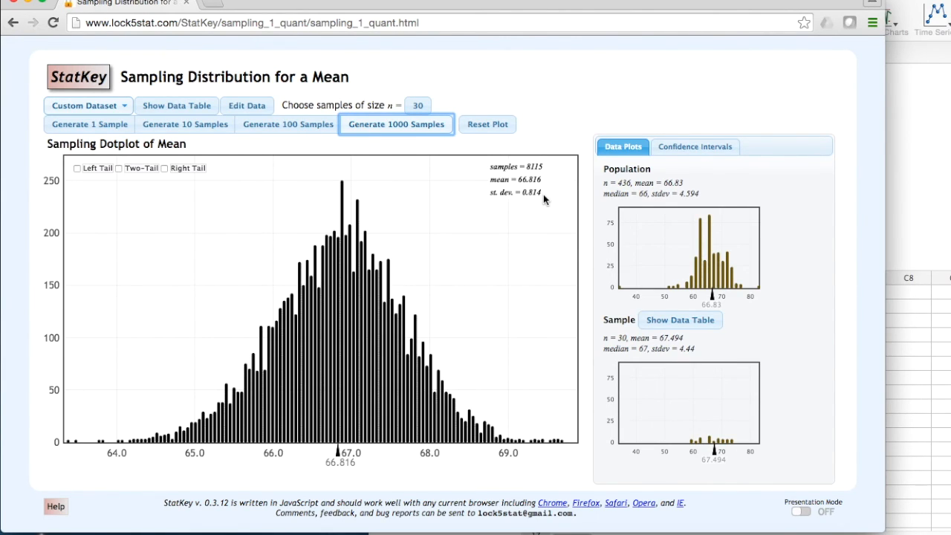